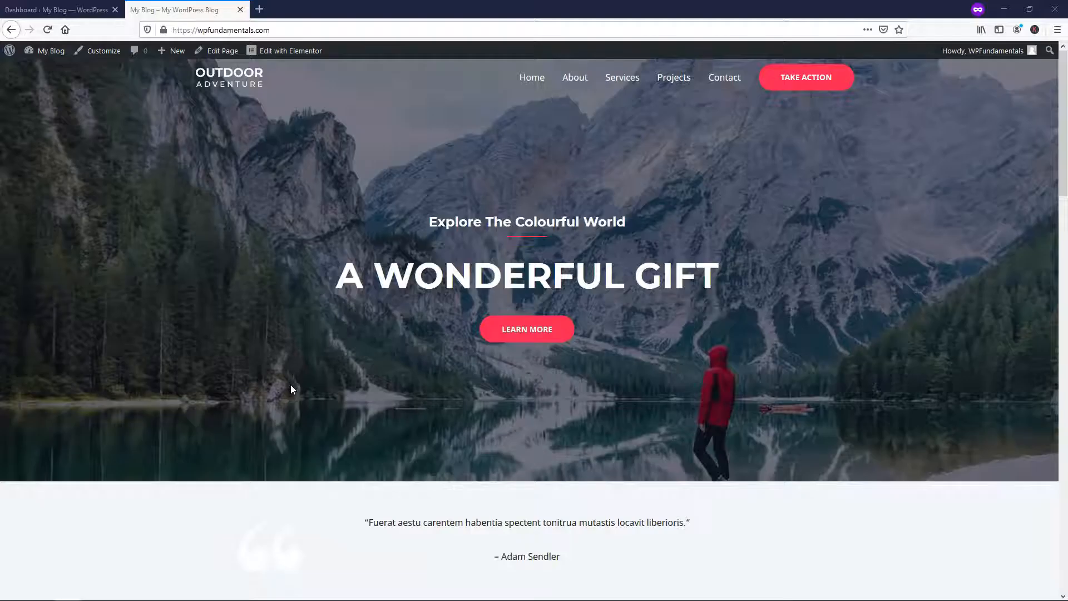
pyautogui.moveTo(621, 148)
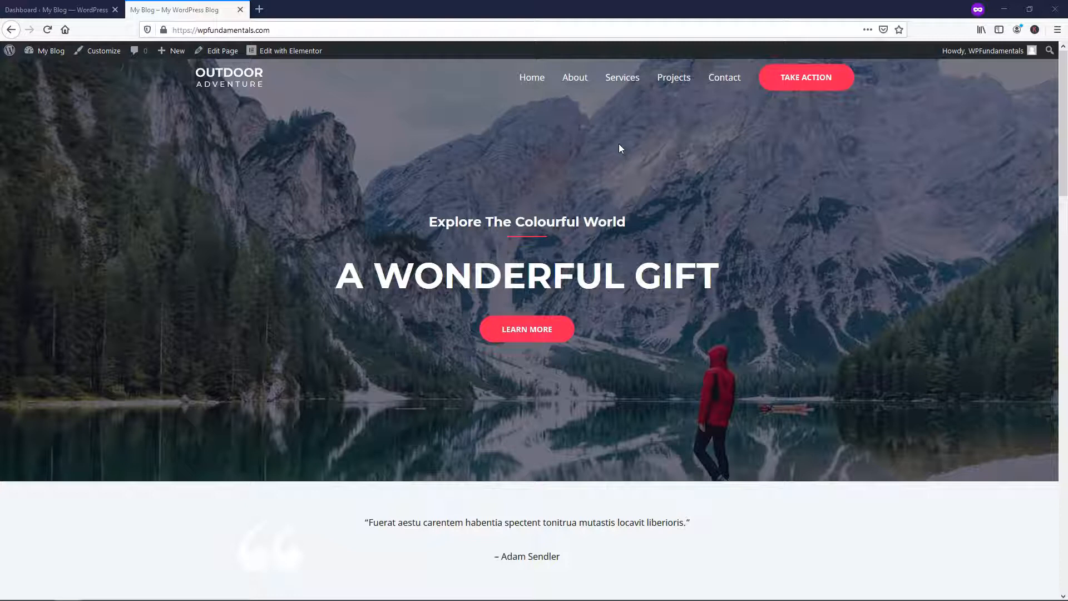
pyautogui.moveTo(548, 124)
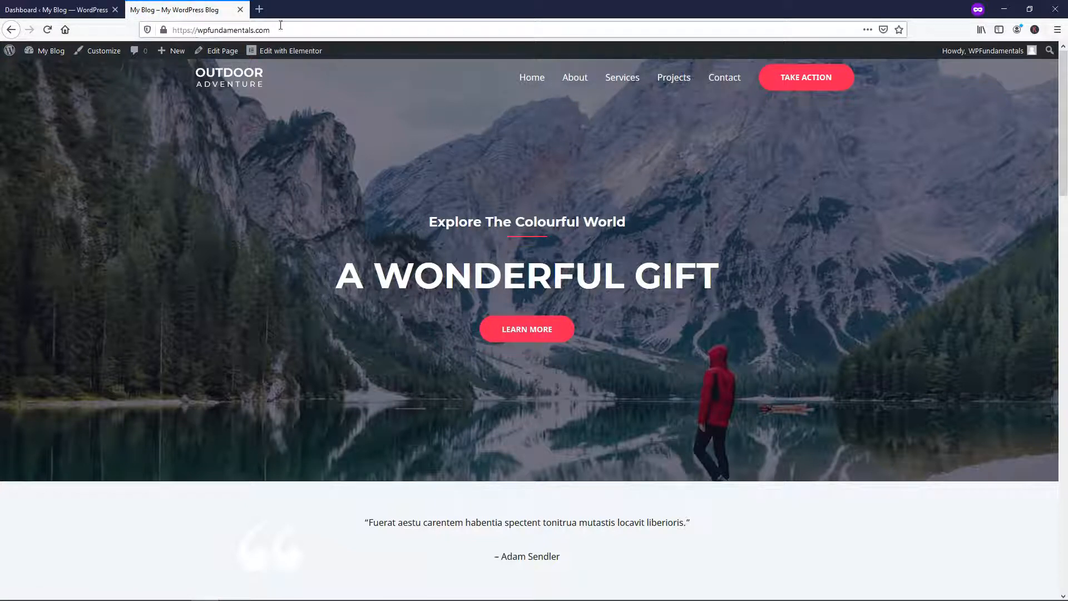
# Reload the site homepage, then reach Settings > Reading from the dashboard
pyautogui.click(574, 78)
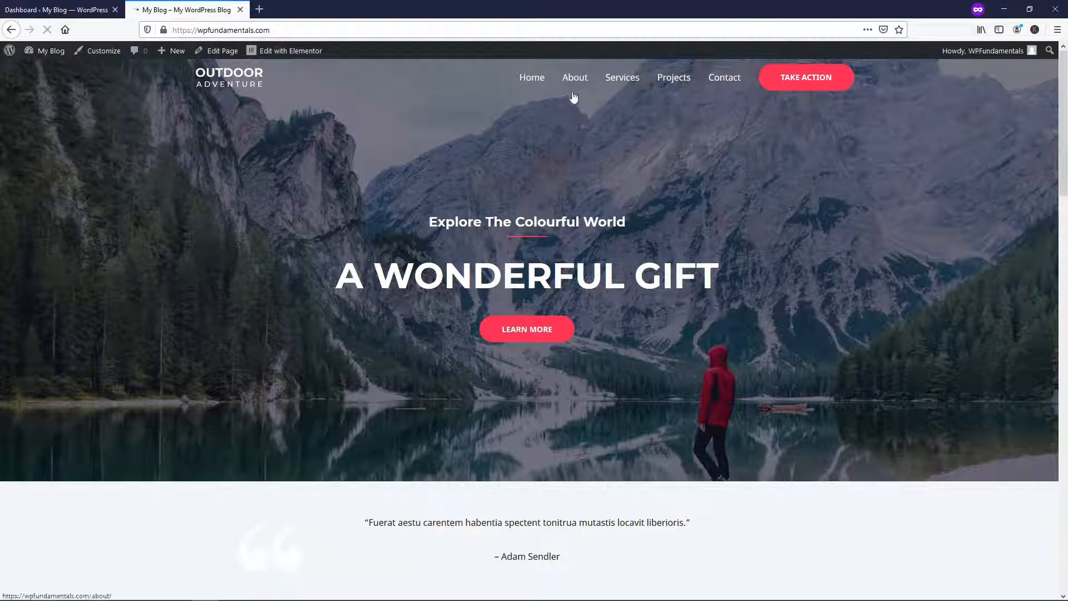
pyautogui.click(574, 78)
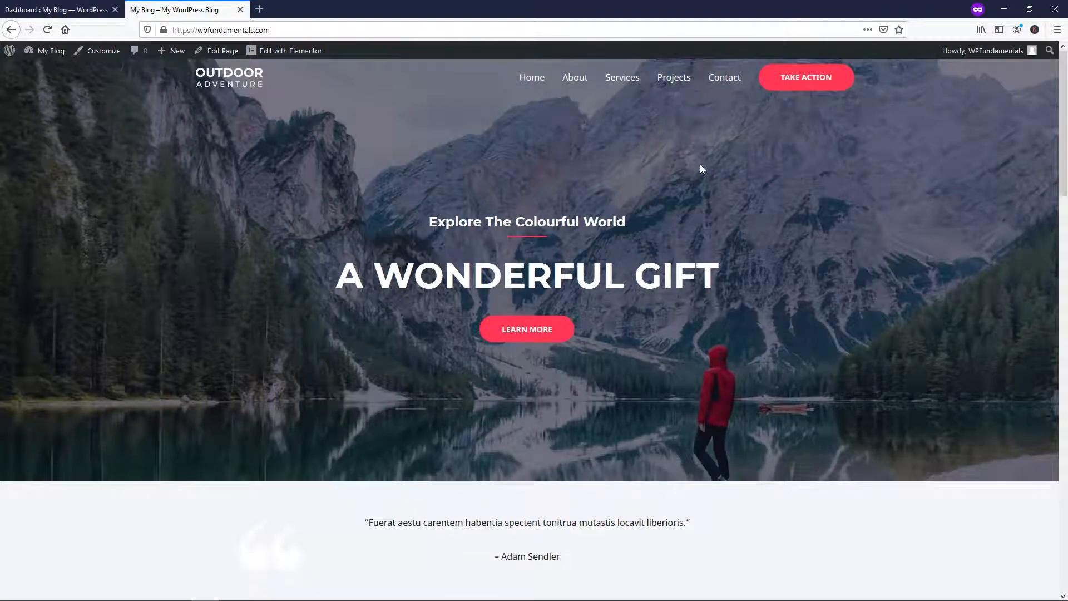
pyautogui.moveTo(532, 208)
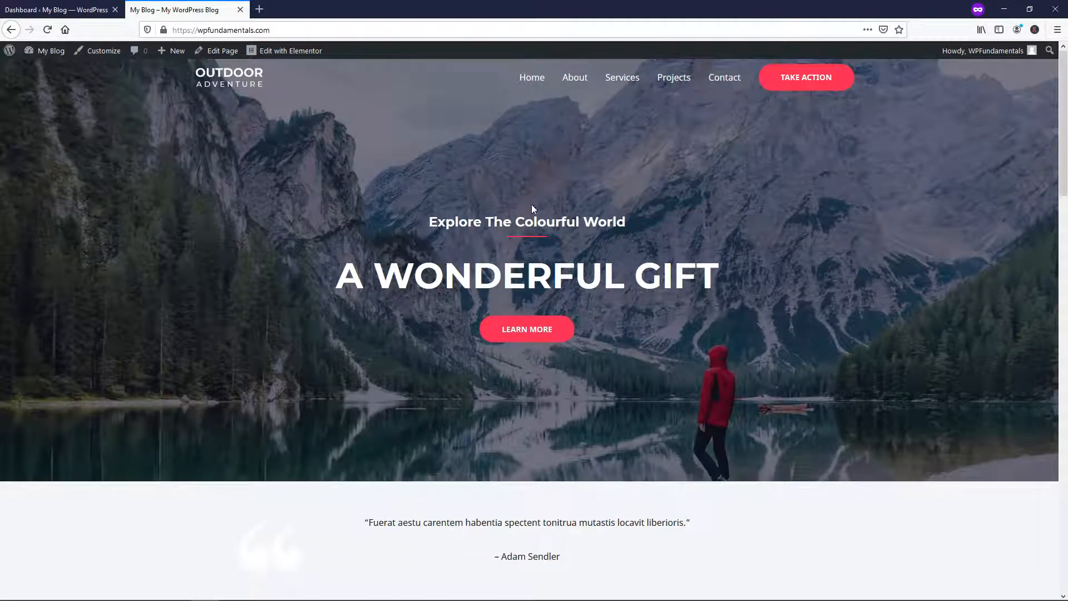
pyautogui.moveTo(176, 222)
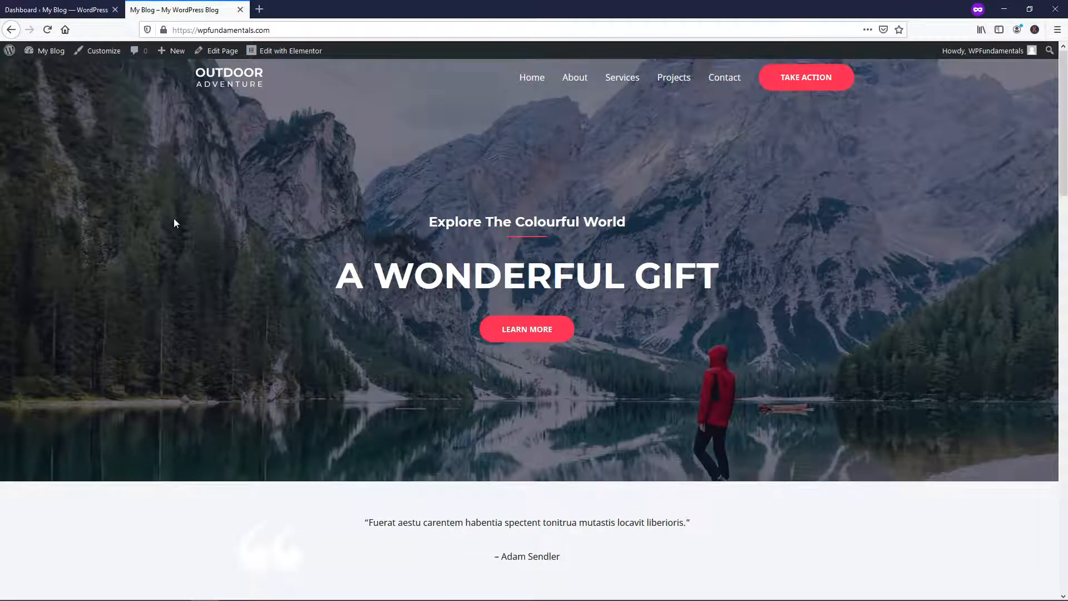
pyautogui.click(61, 9)
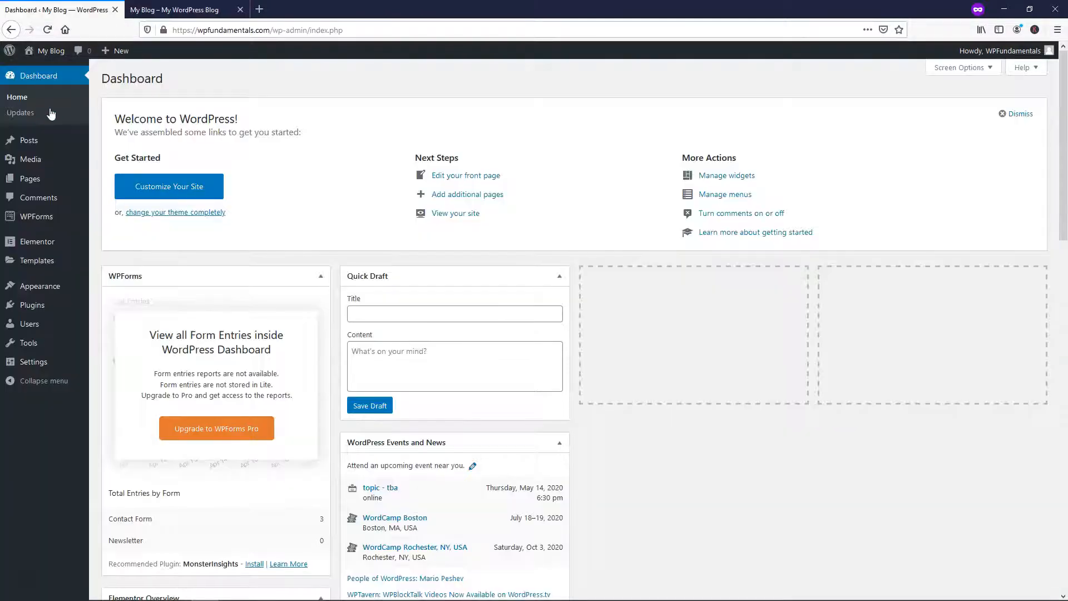
pyautogui.click(27, 141)
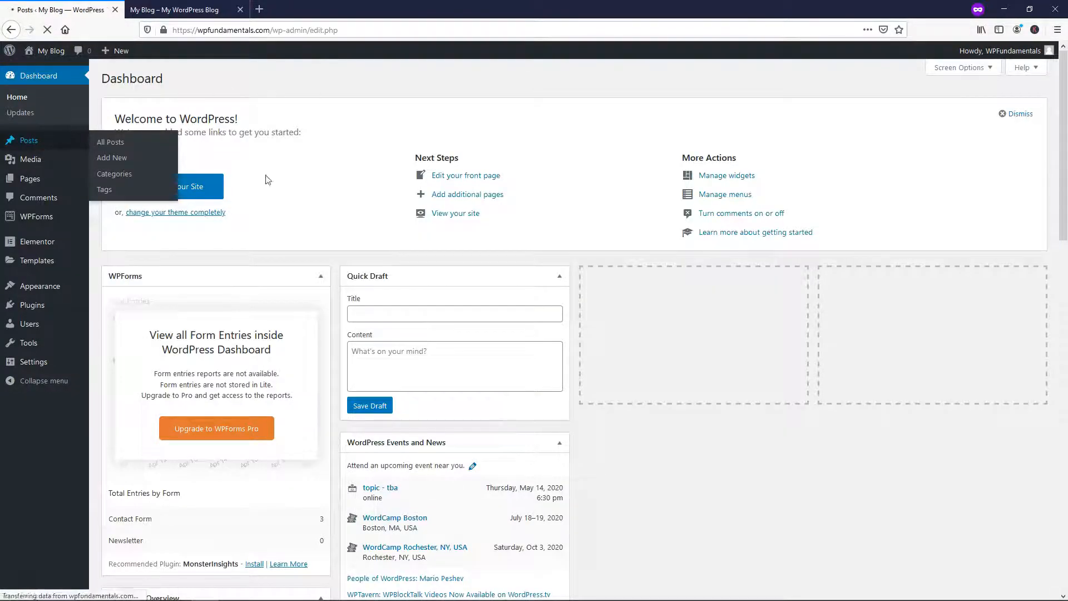
pyautogui.click(110, 142)
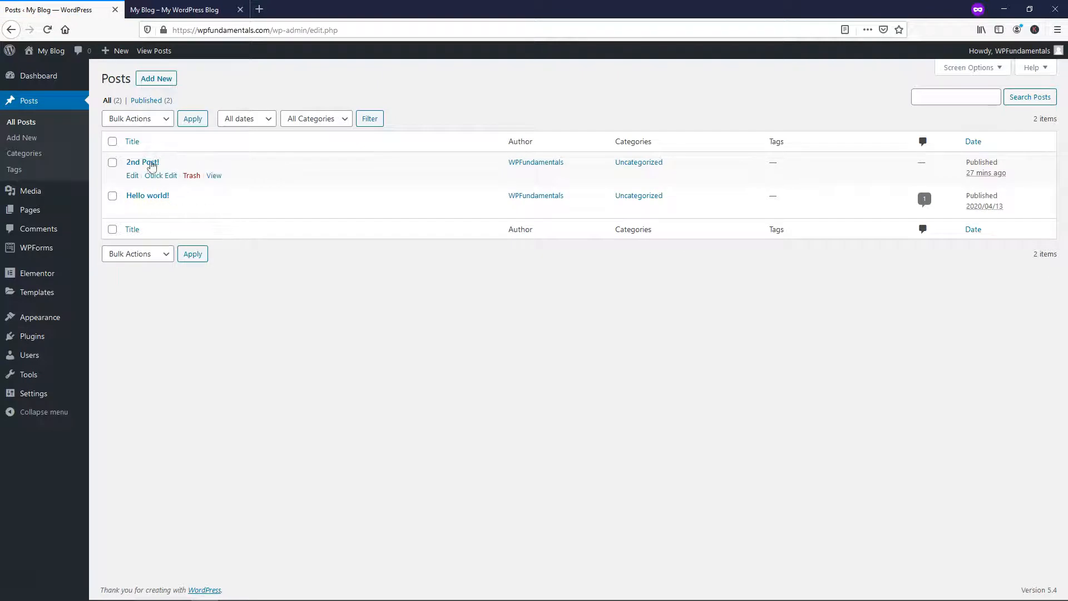
pyautogui.moveTo(33, 393)
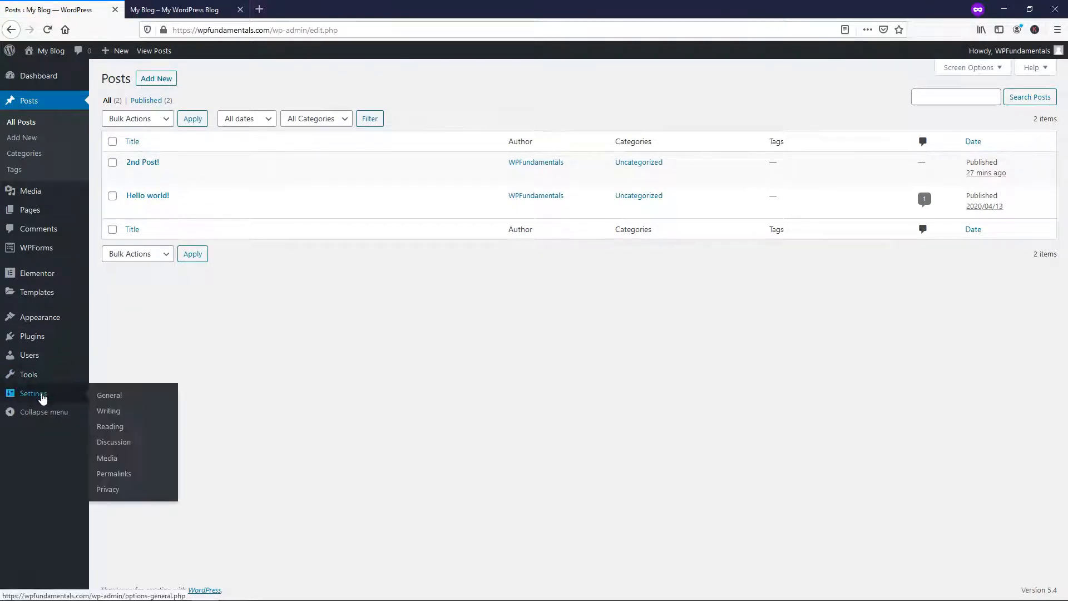
pyautogui.click(109, 426)
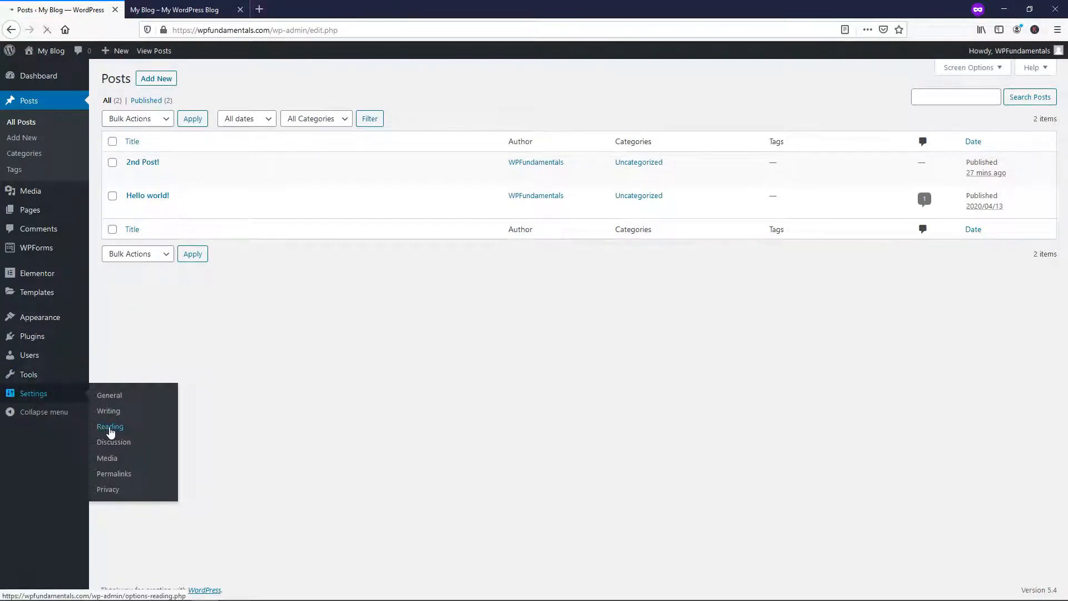
pyautogui.click(109, 426)
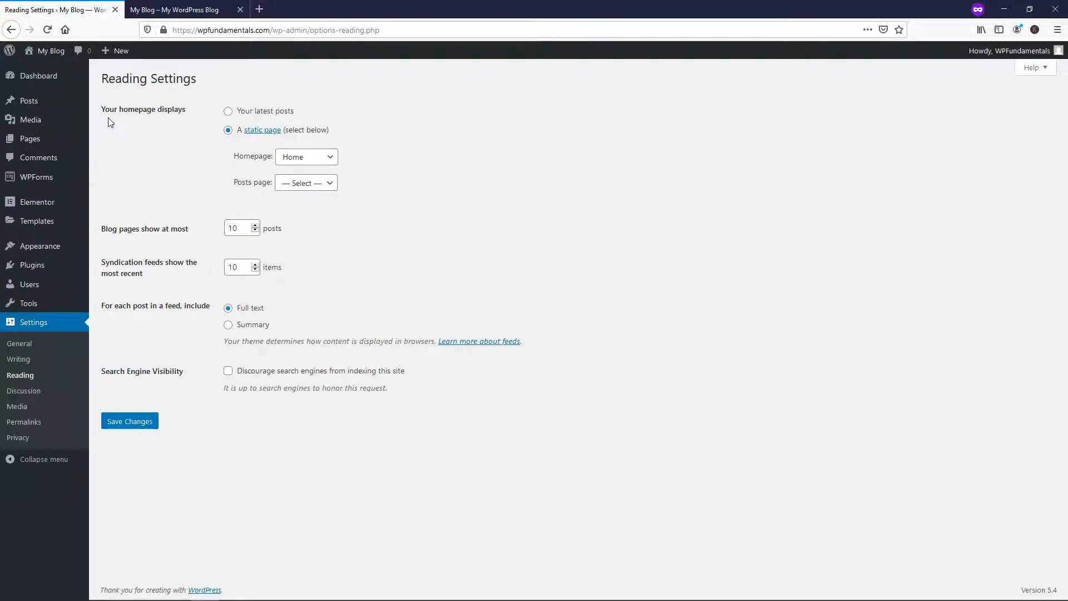
pyautogui.moveTo(184, 118)
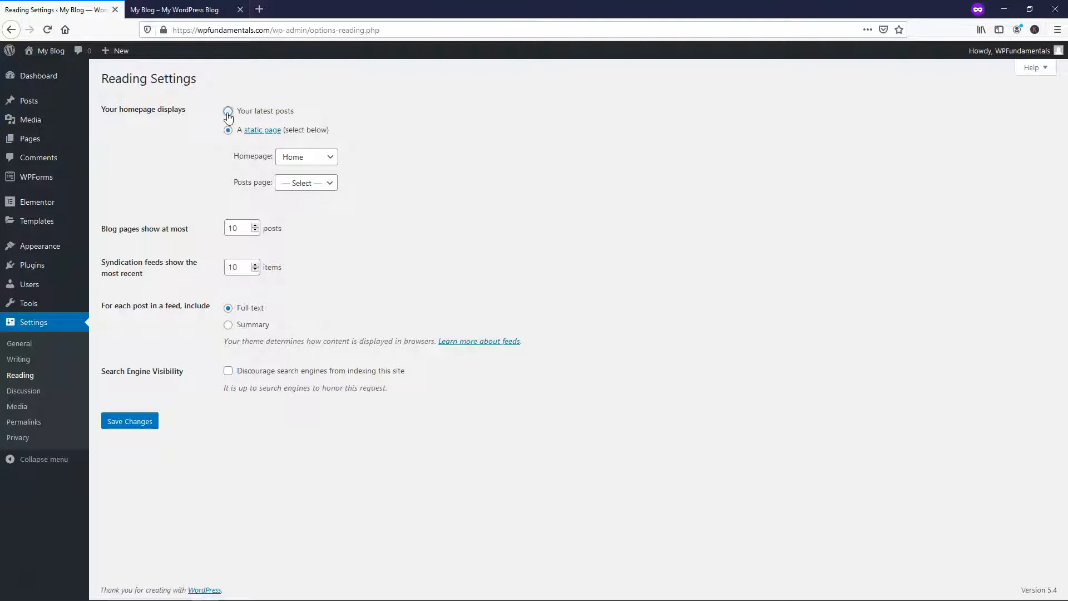
# Set the homepage to show 'Your latest posts' and save the reading settings
pyautogui.click(227, 110)
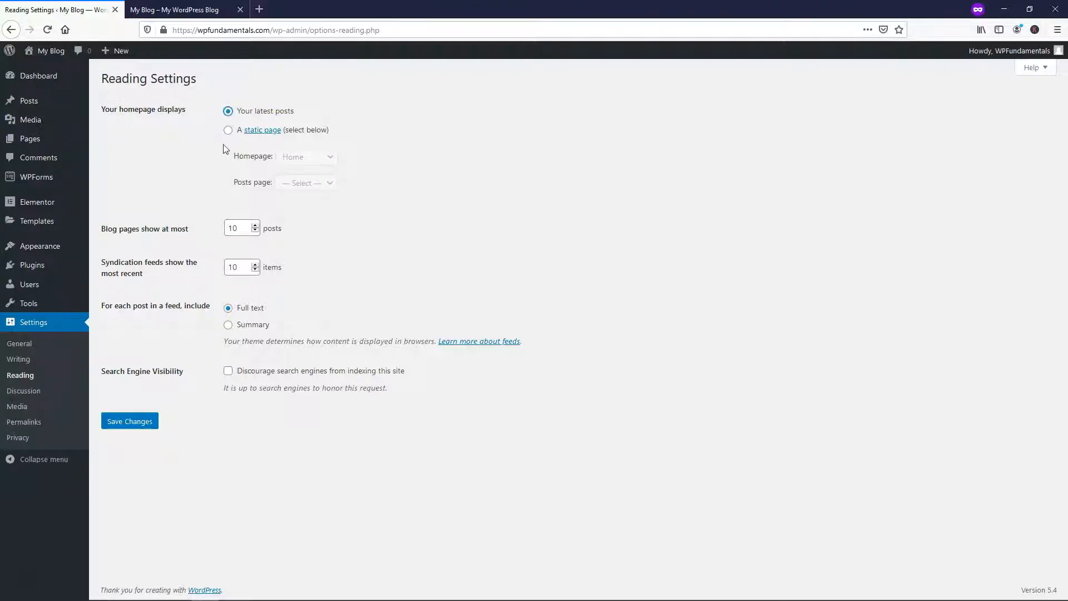
pyautogui.click(178, 10)
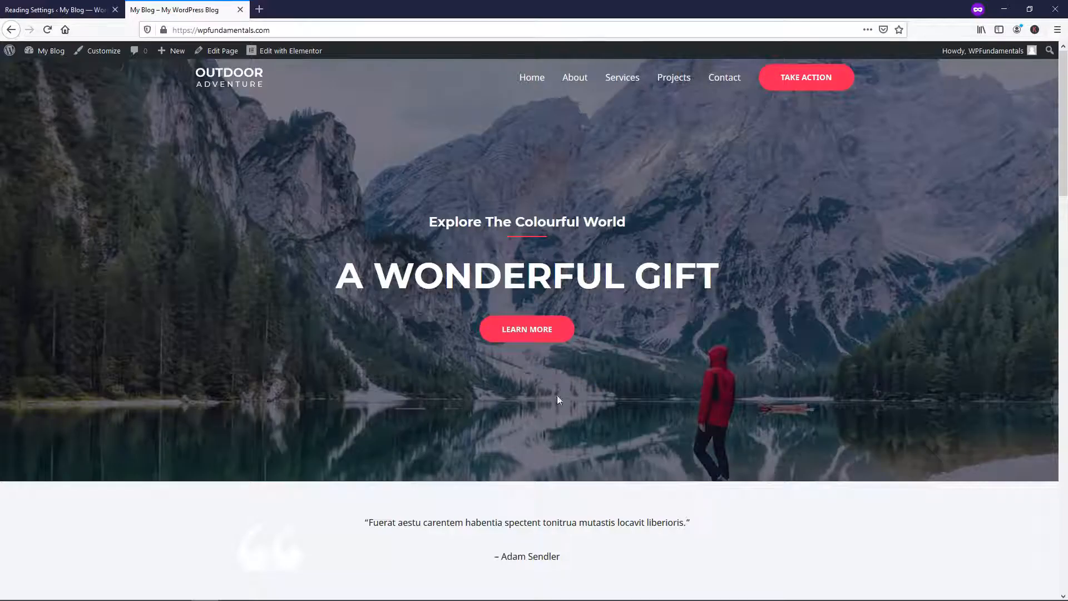
pyautogui.click(55, 10)
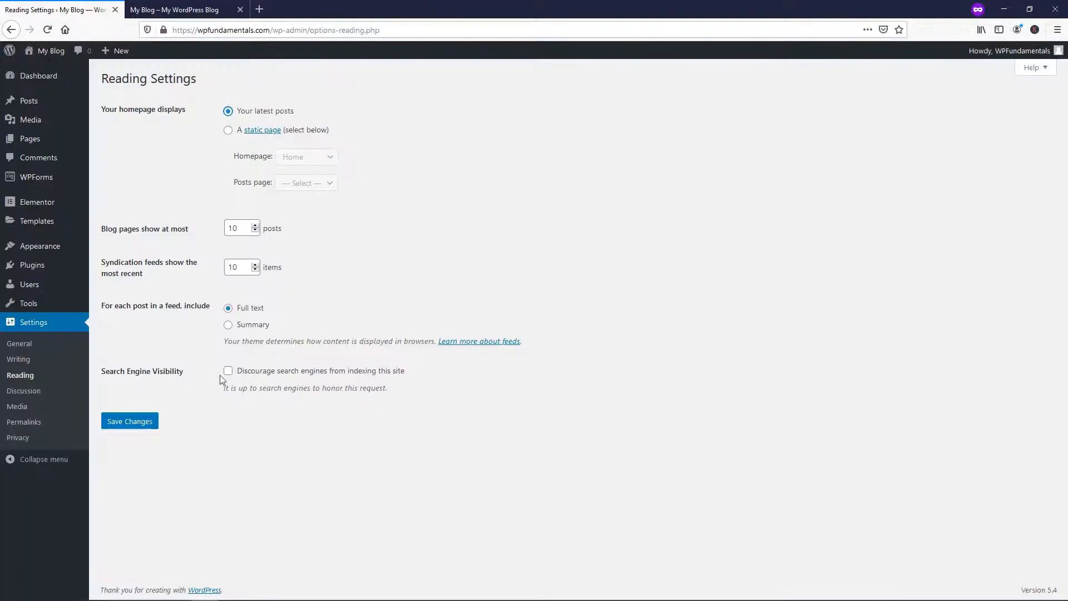
pyautogui.click(129, 421)
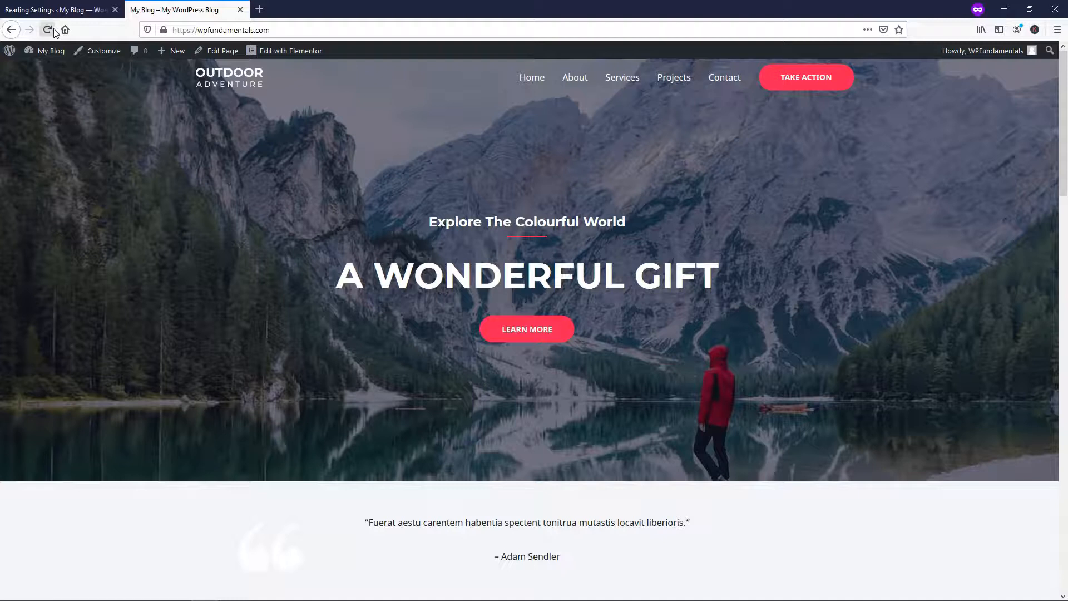
# Reload the live site to see the posts feed, then return to Reading Settings
pyautogui.click(49, 30)
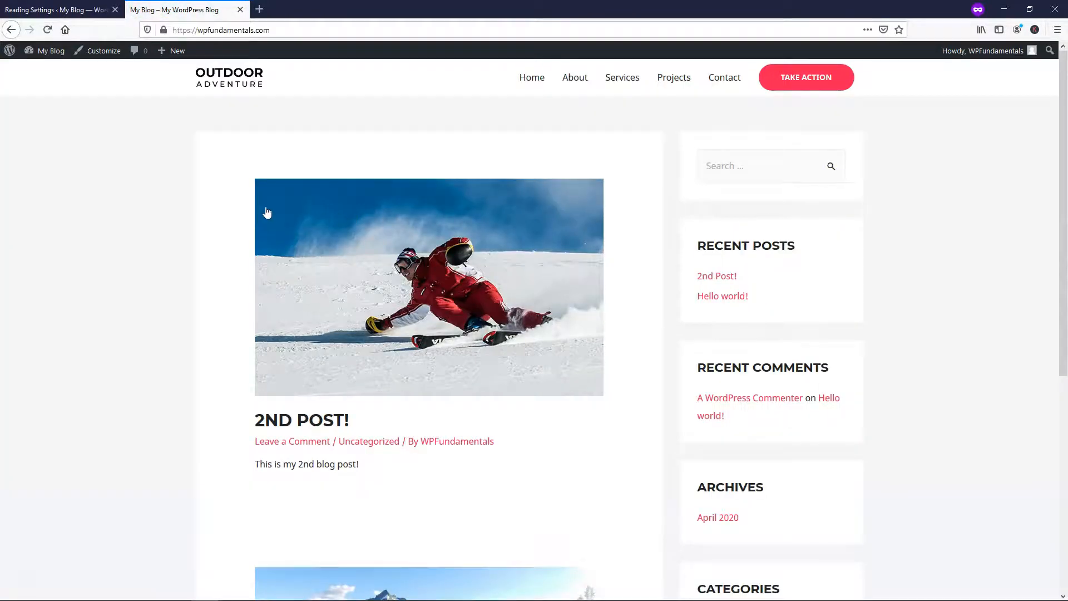
pyautogui.moveTo(286, 204)
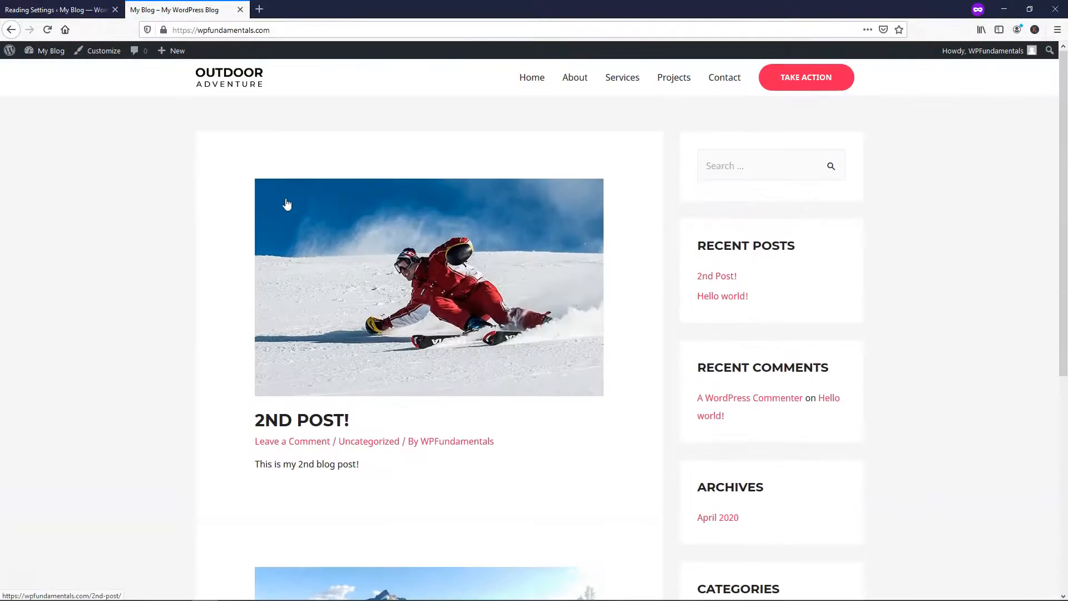
pyautogui.scroll(-3)
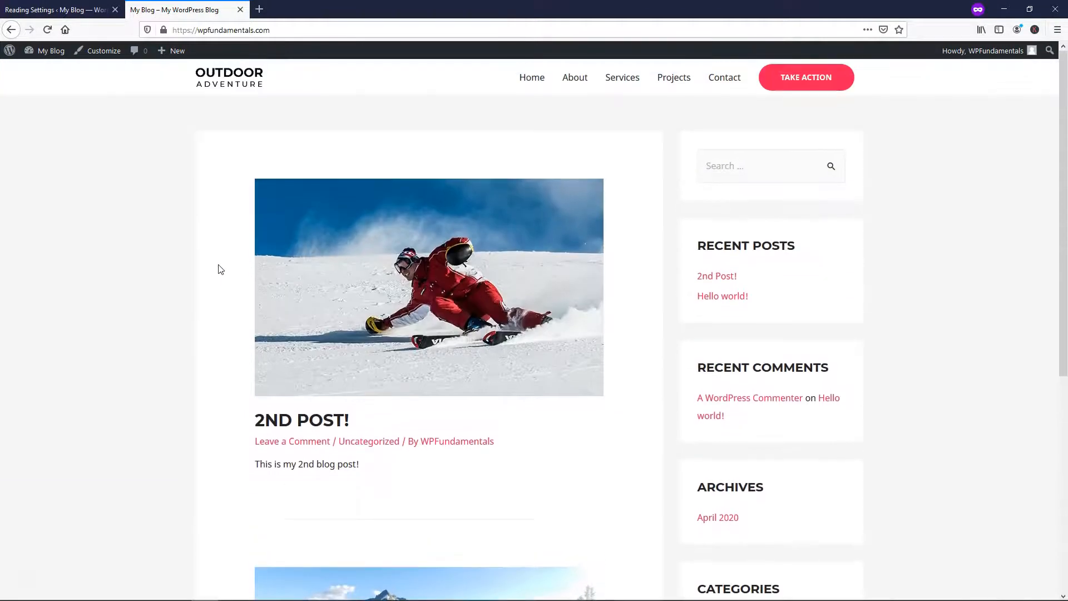
pyautogui.click(55, 10)
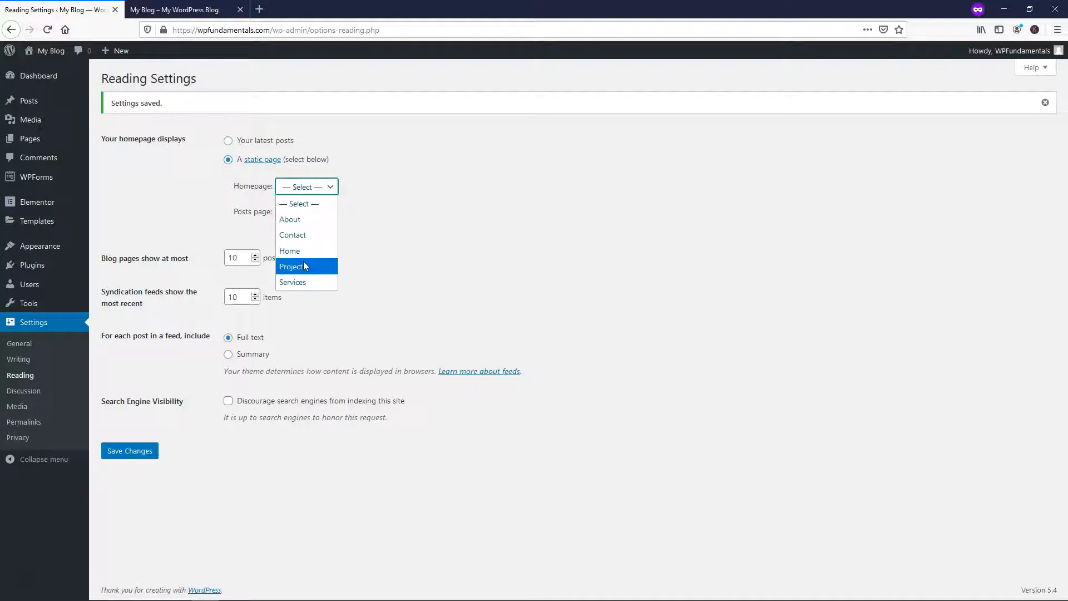
pyautogui.click(290, 252)
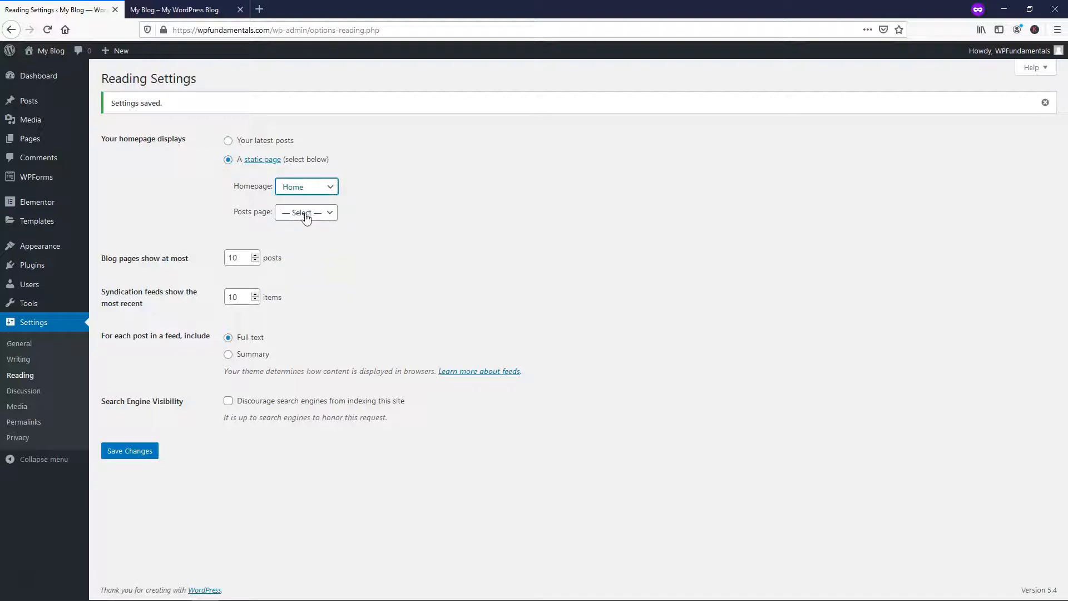
pyautogui.click(306, 213)
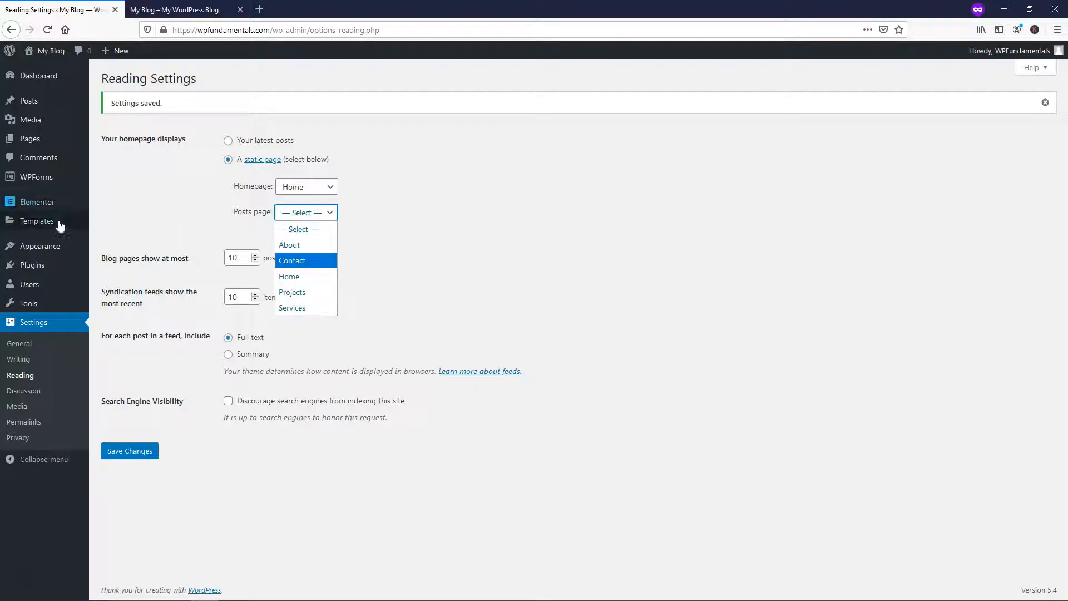
pyautogui.moveTo(29, 138)
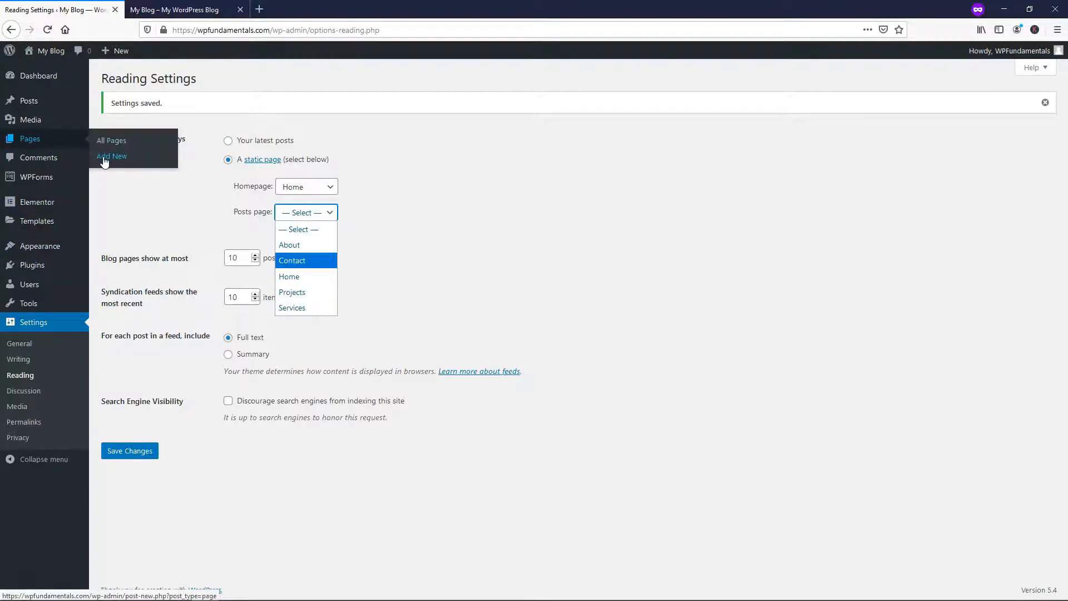
# Create a new page titled Blog and publish it
pyautogui.click(111, 156)
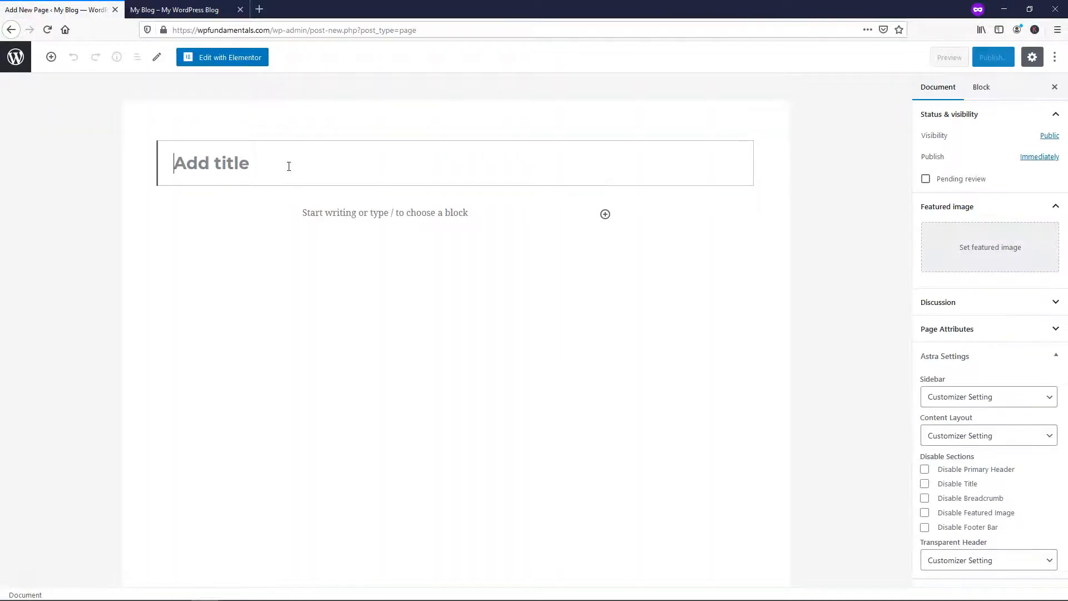
pyautogui.write('Blog')
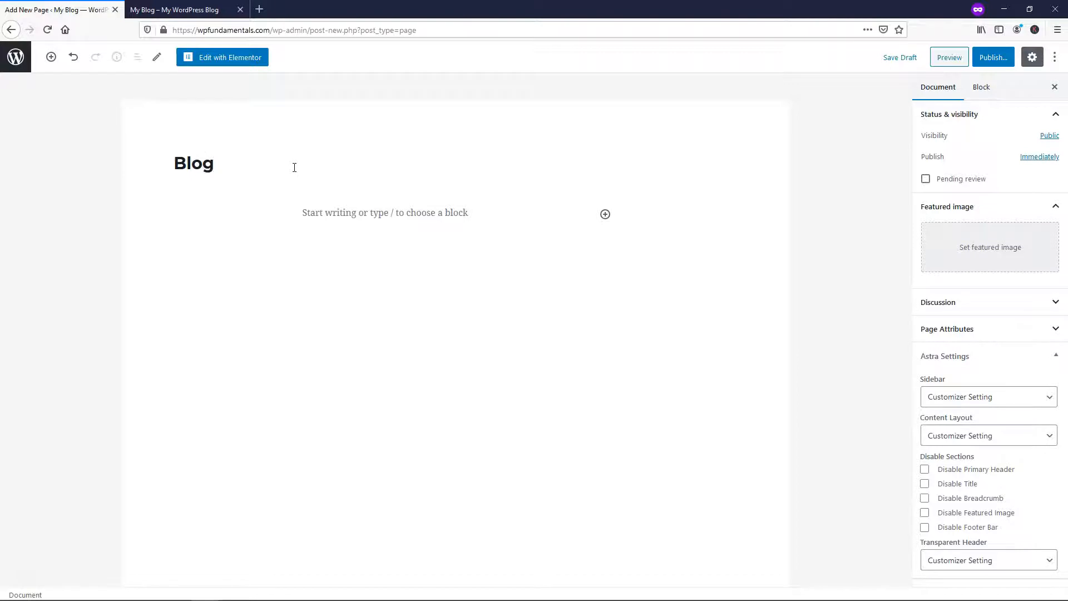
pyautogui.click(994, 58)
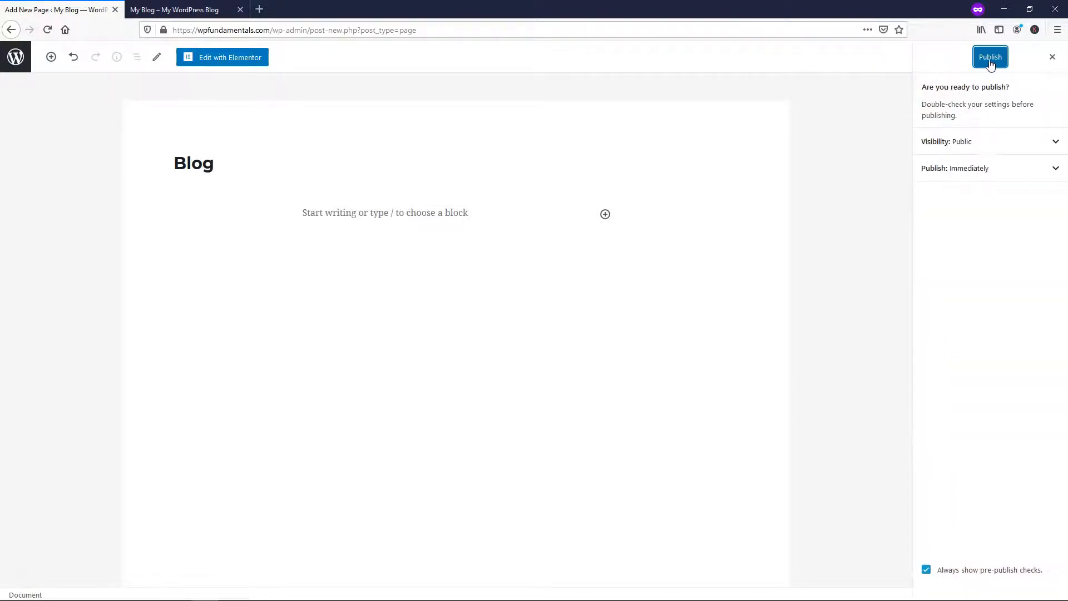
pyautogui.click(990, 56)
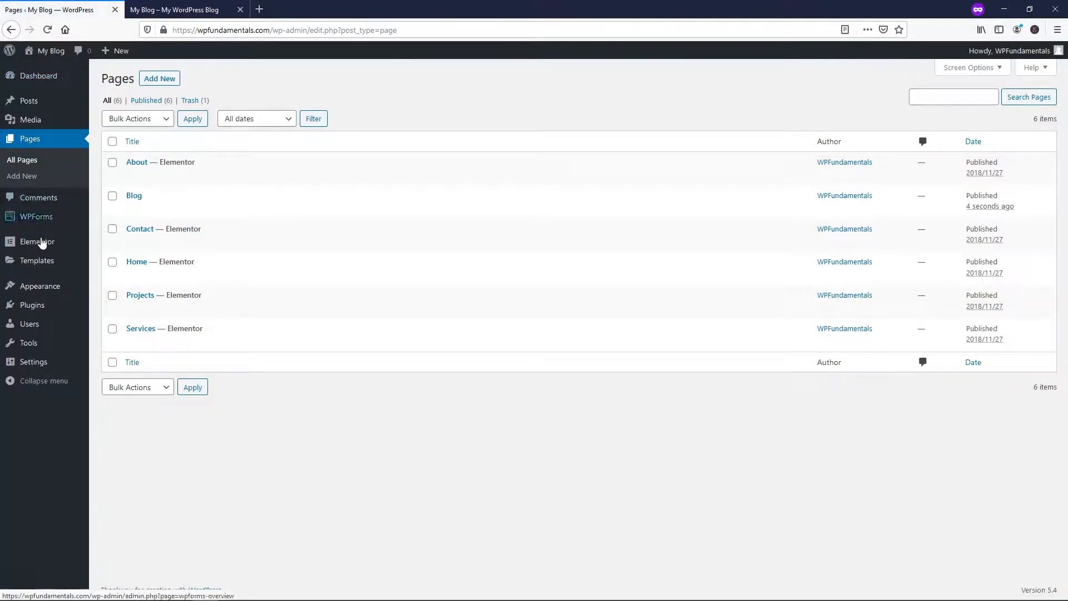
# In Appearance > Menus, remove the invalid Blog menu item
pyautogui.click(39, 286)
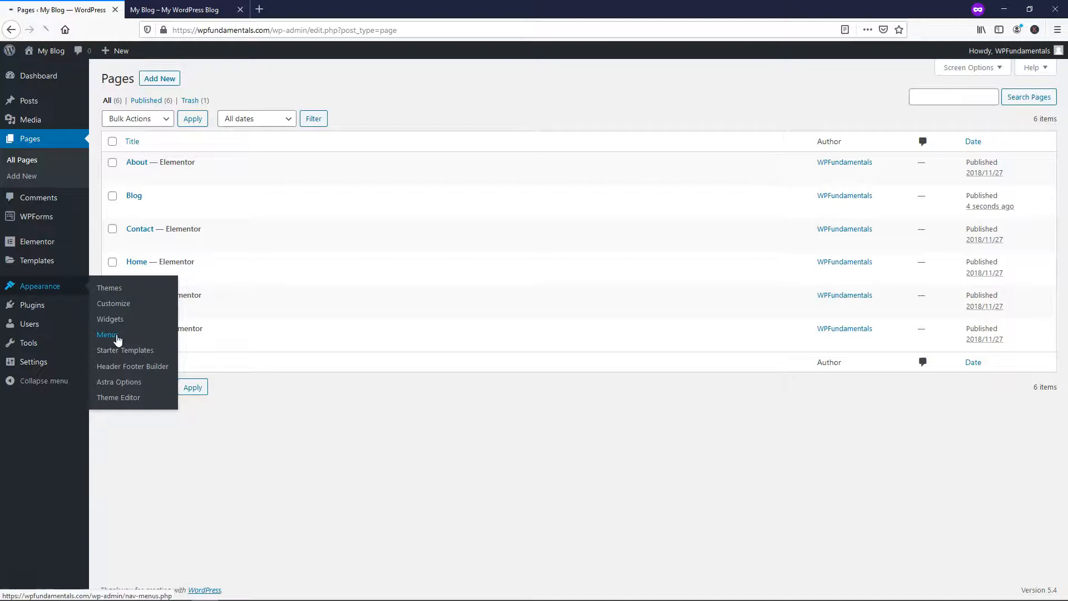
pyautogui.click(106, 334)
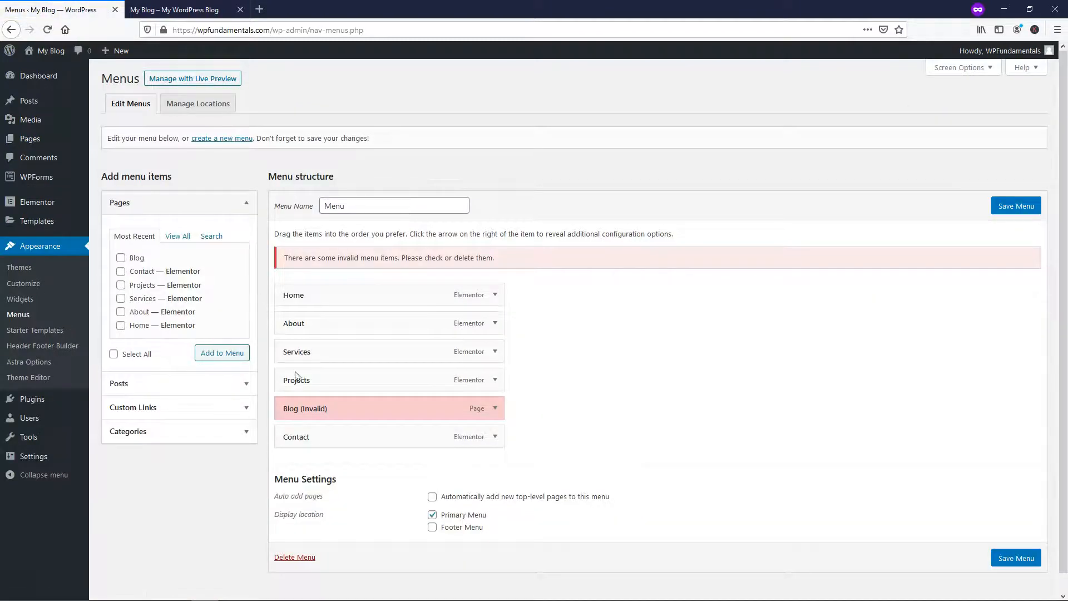
pyautogui.click(495, 407)
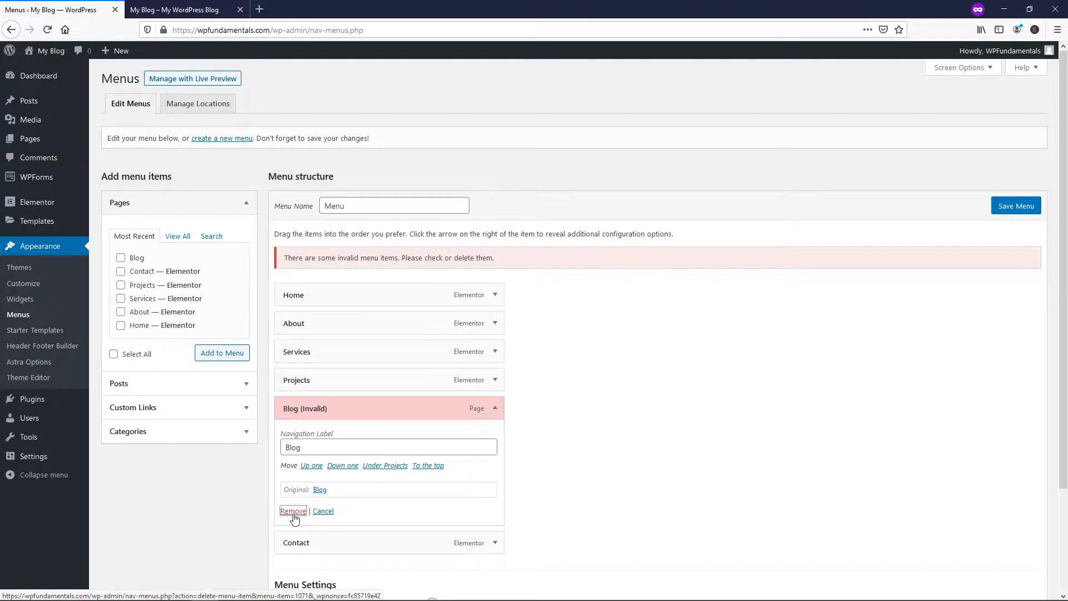
pyautogui.click(293, 510)
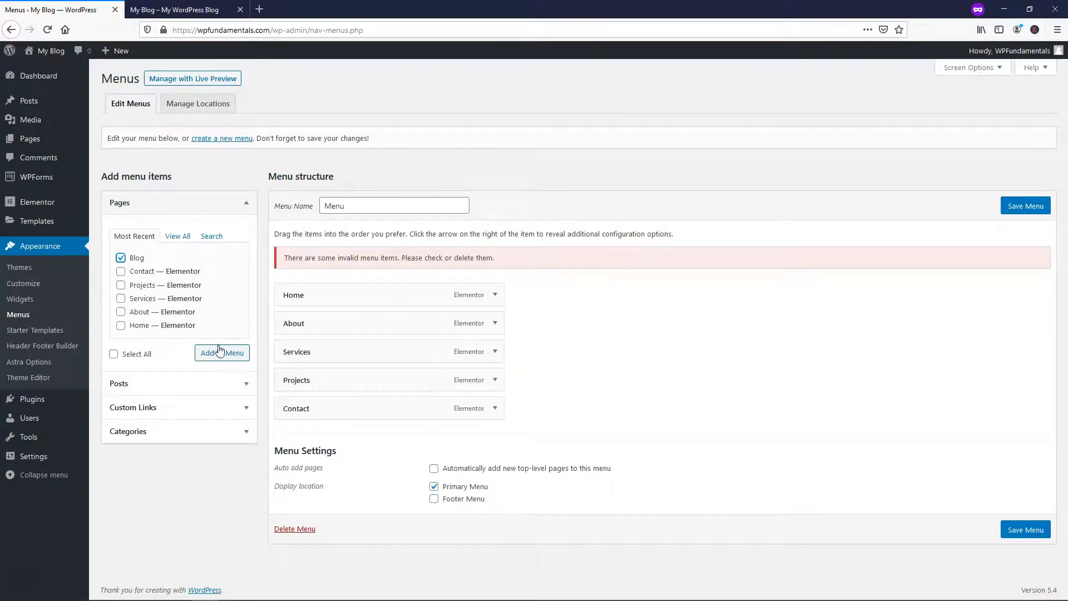
# Add the Blog page to the menu above Contact and save the menu
pyautogui.click(222, 352)
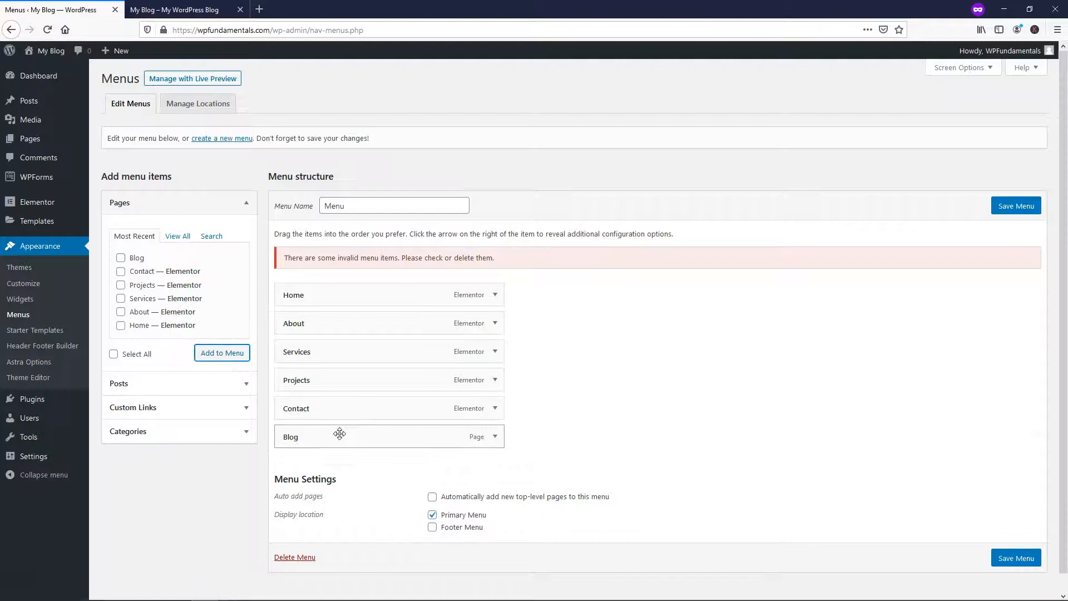
pyautogui.moveTo(340, 435); pyautogui.dragTo(361, 402)
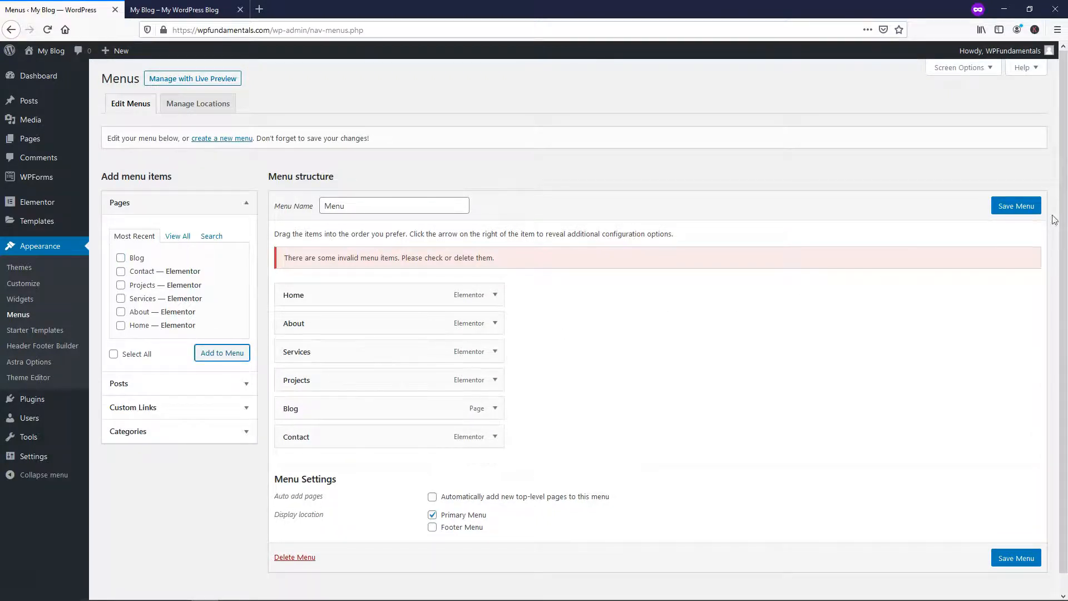
pyautogui.click(1016, 206)
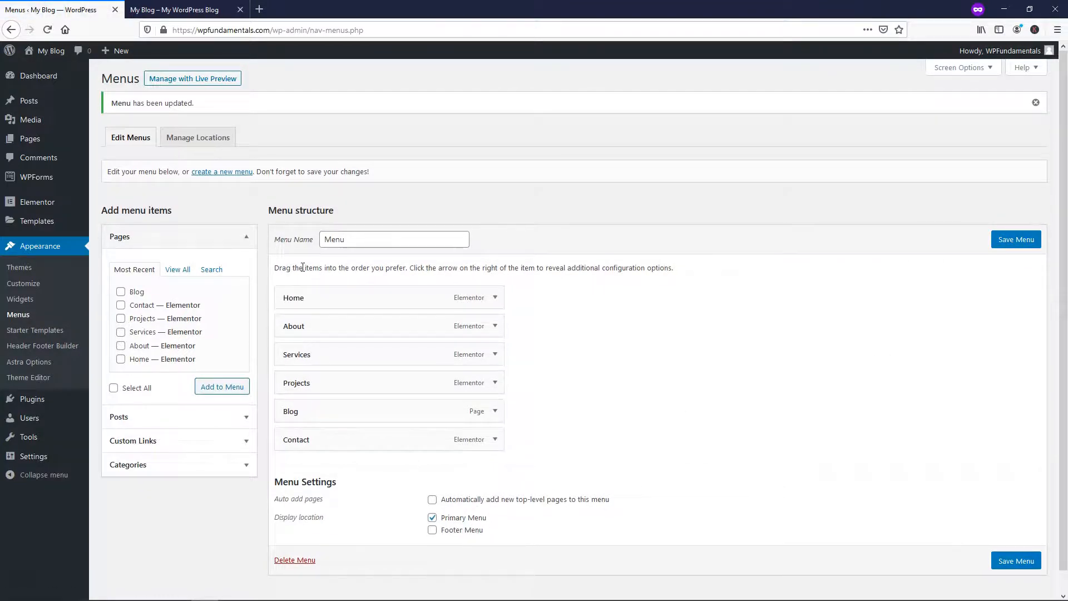
pyautogui.moveTo(50, 311)
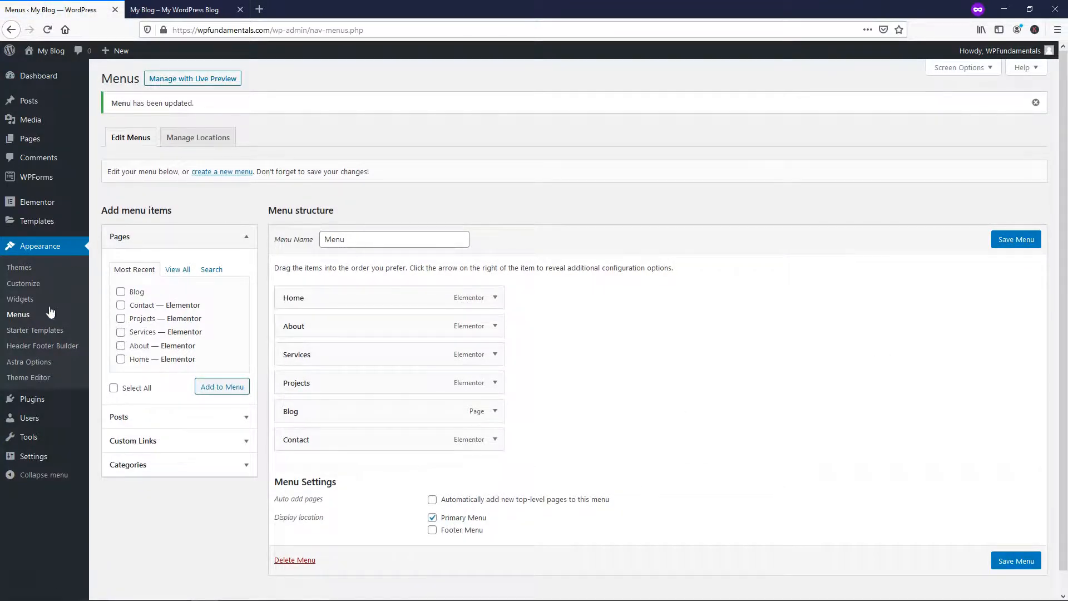
pyautogui.moveTo(34, 456)
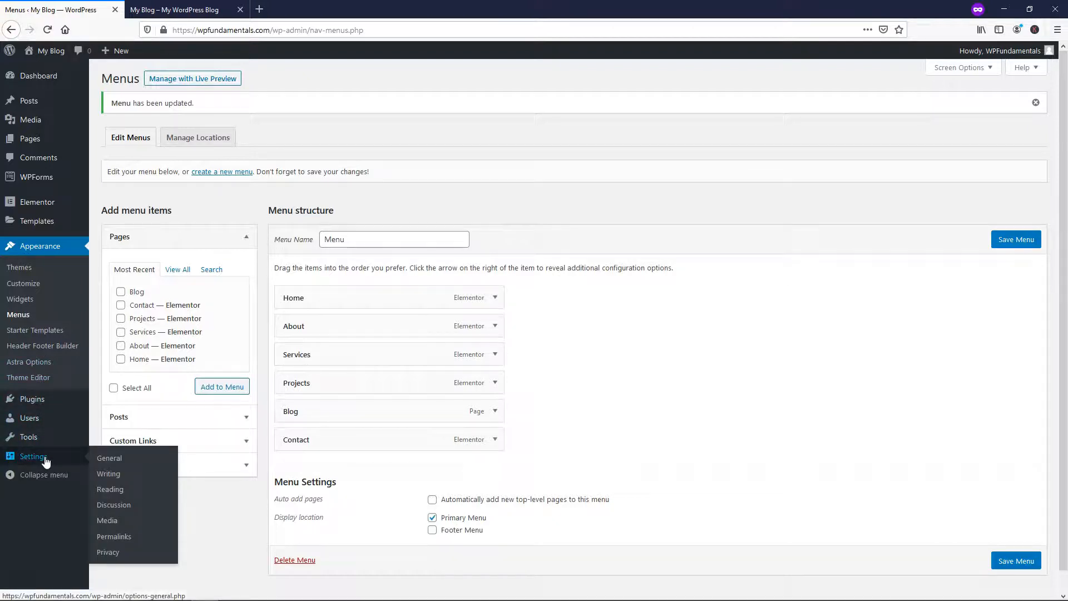
# Choose a static homepage with Home as homepage and Blog as posts page, then save
pyautogui.click(110, 489)
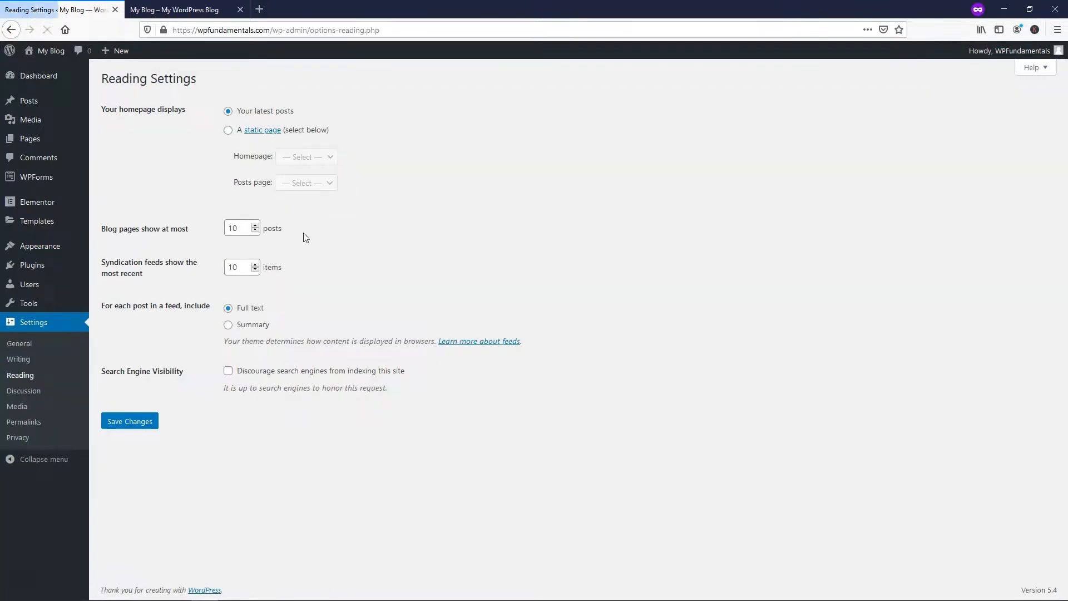
pyautogui.click(305, 157)
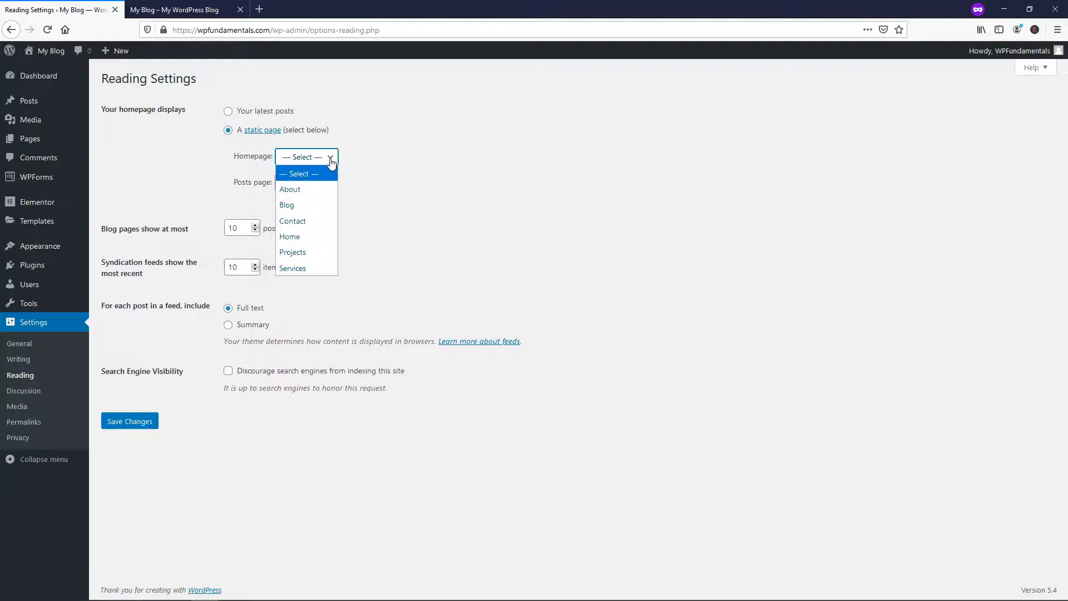
pyautogui.click(289, 236)
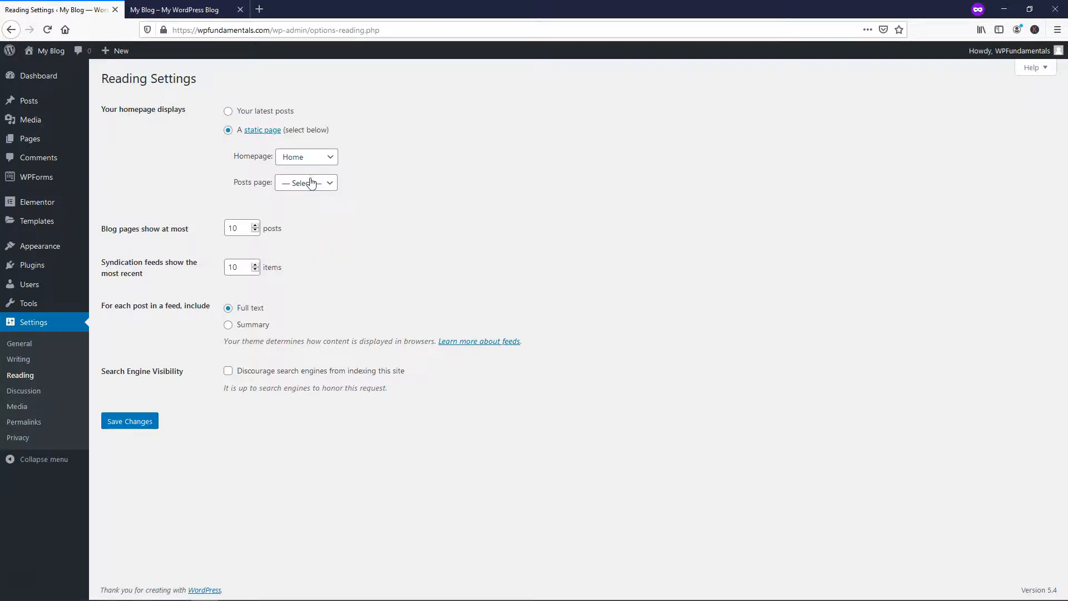
pyautogui.click(306, 183)
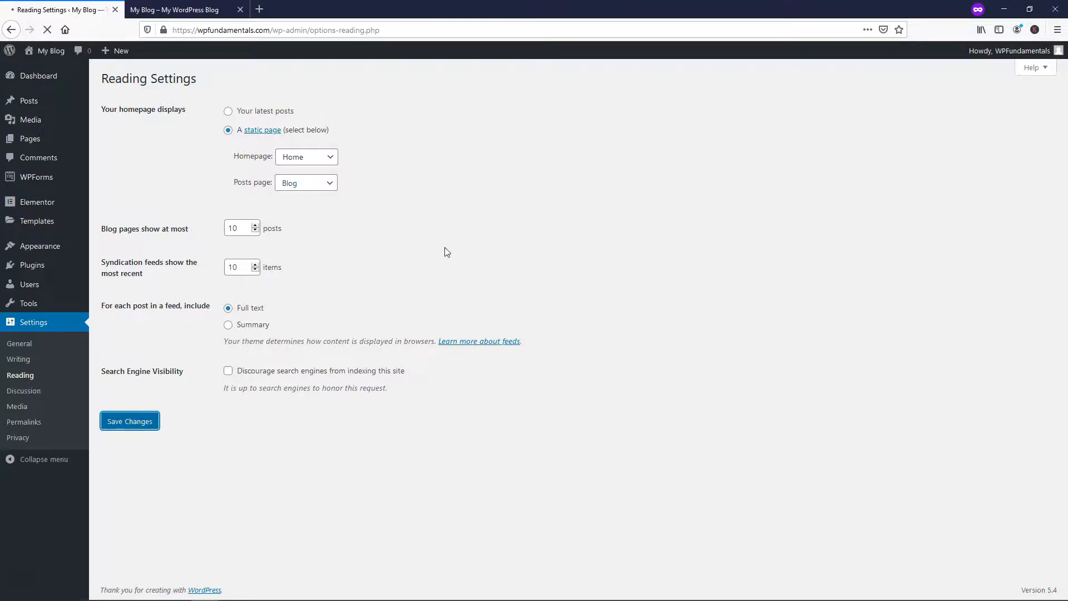
pyautogui.click(180, 10)
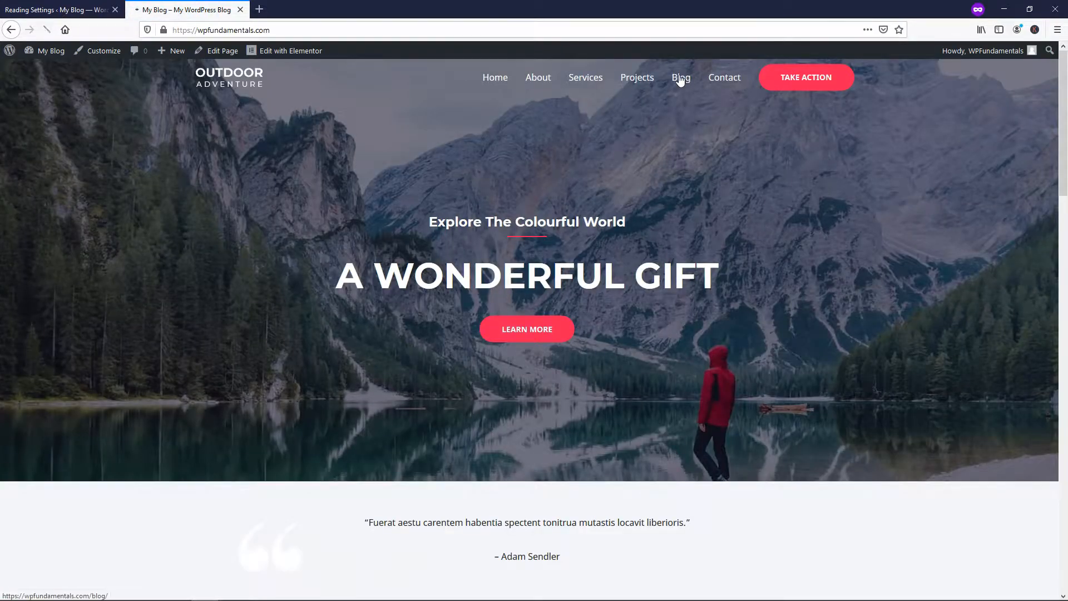
# Visit the Blog and Home links on the site, then switch back to latest posts and reload the homepage
pyautogui.click(681, 77)
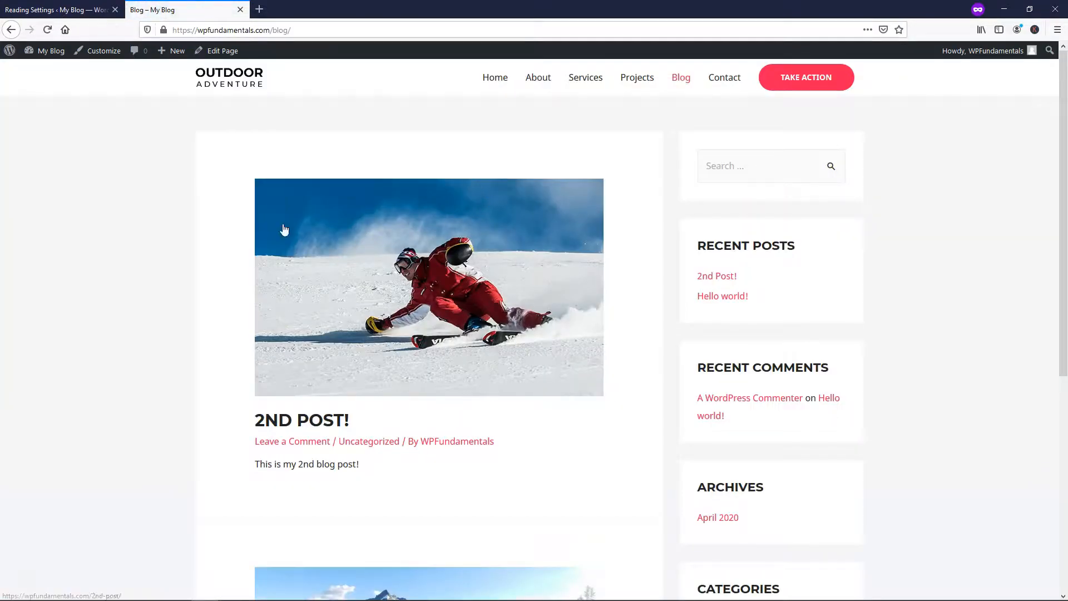
pyautogui.click(494, 77)
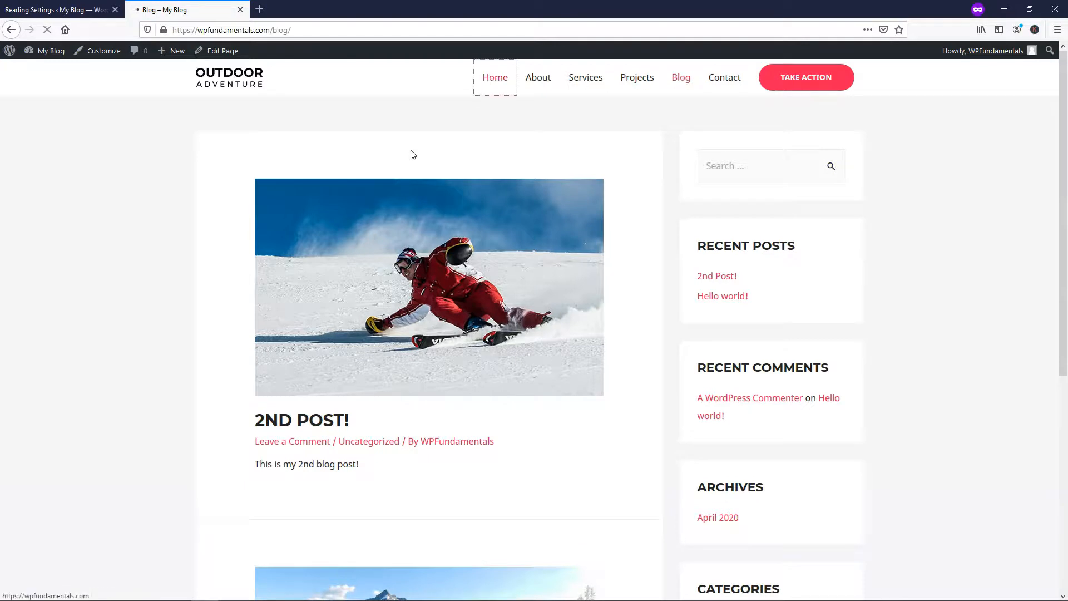
pyautogui.click(50, 10)
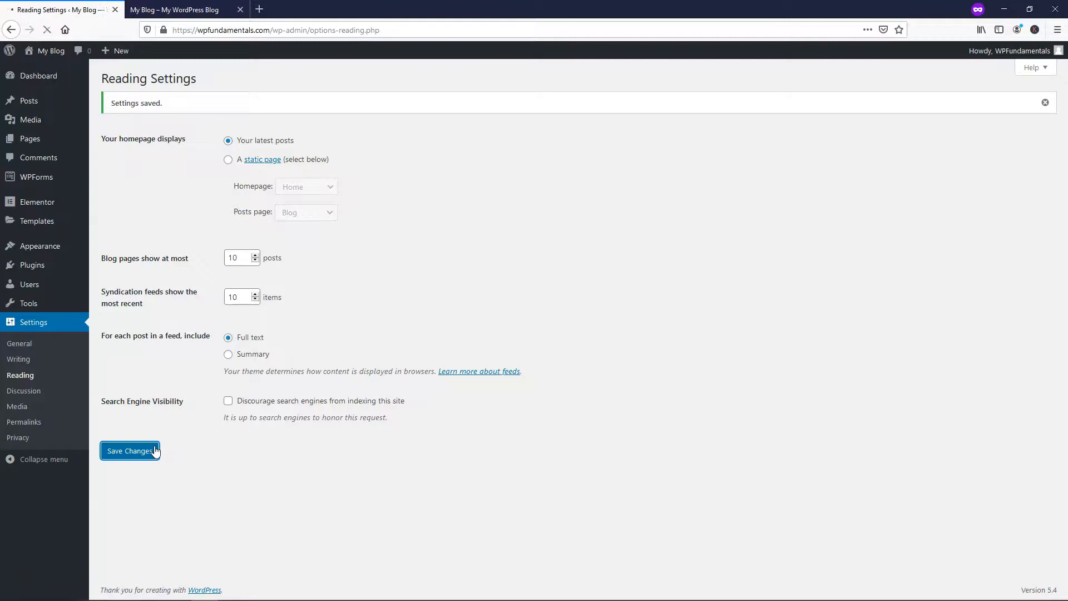
pyautogui.click(178, 10)
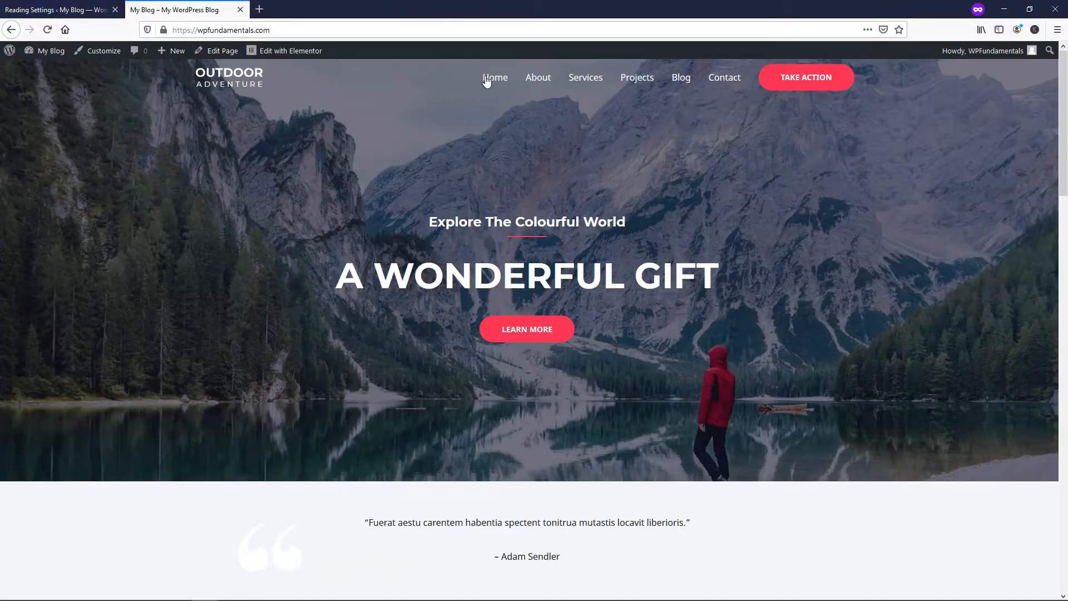
pyautogui.click(681, 78)
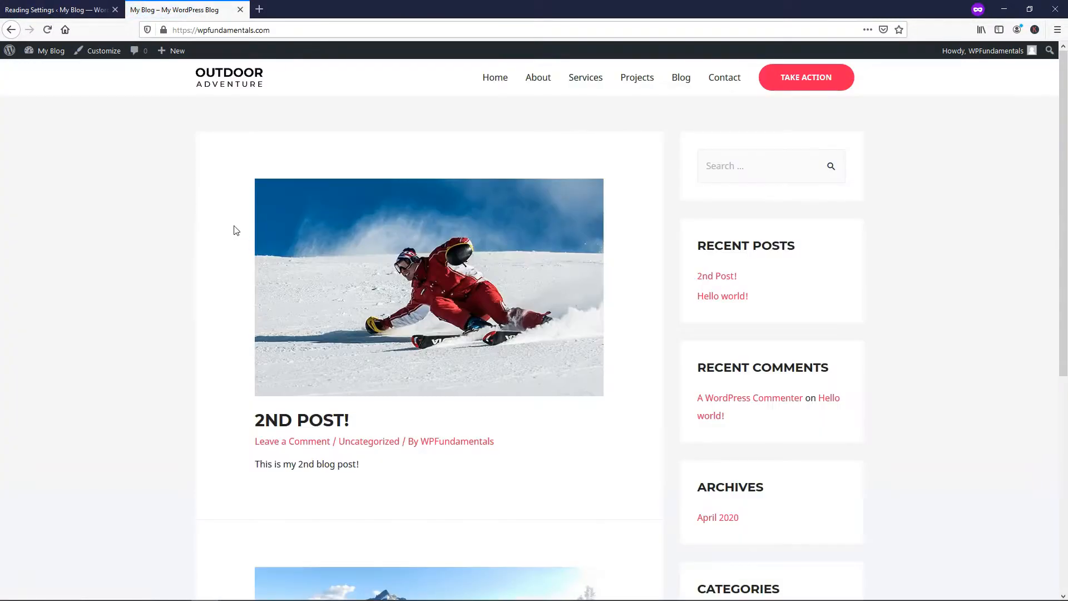